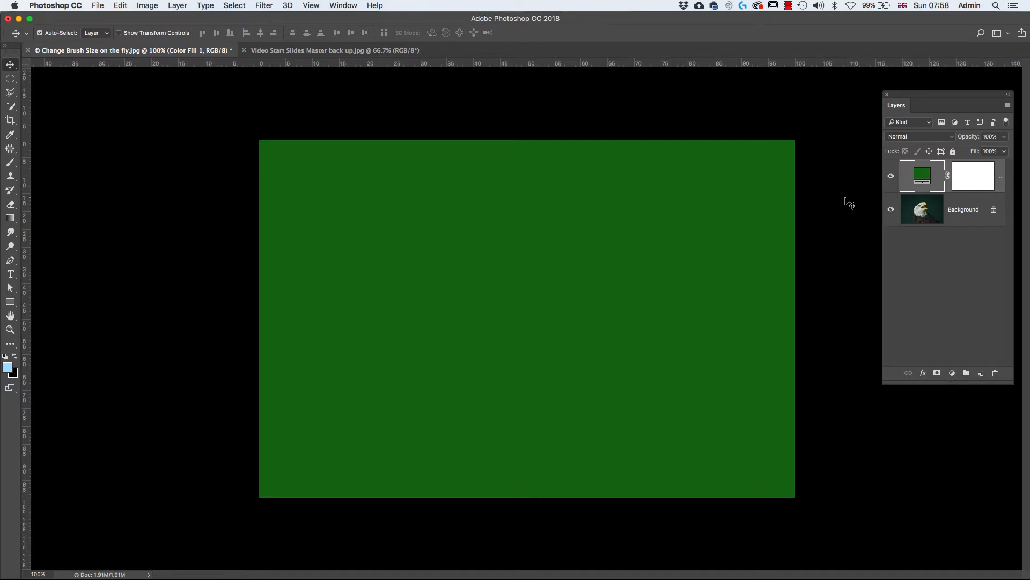
pyautogui.moveTo(945, 150)
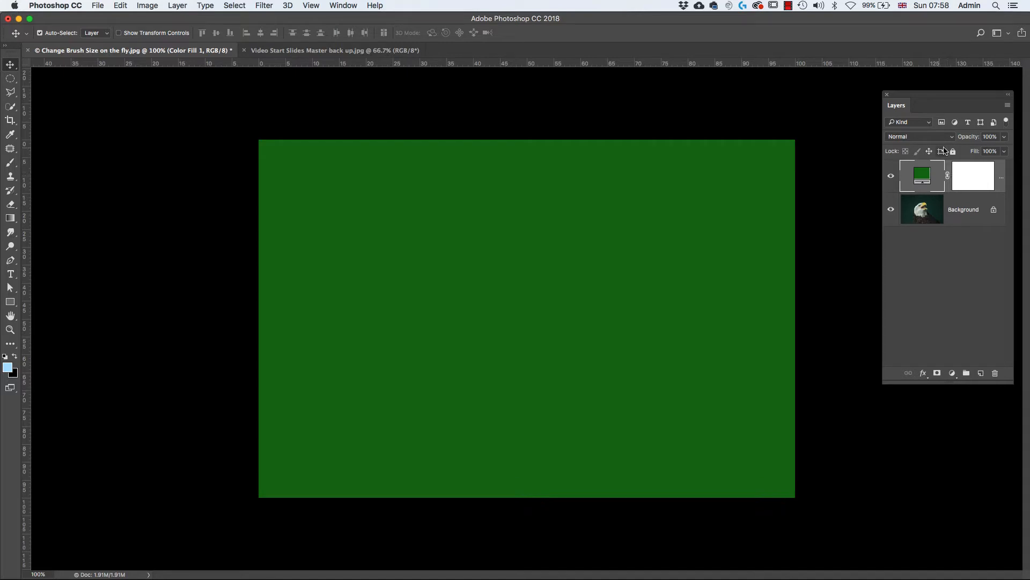
pyautogui.moveTo(900, 195)
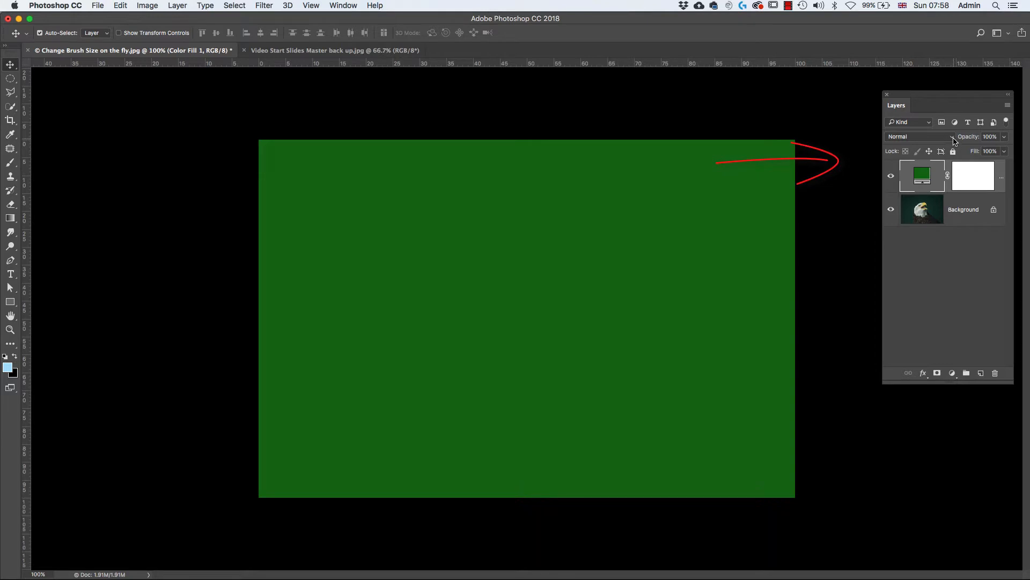
# Step: Set the green Color Fill layer's blend mode to Lighten, then to Overlay
pyautogui.click(913, 136)
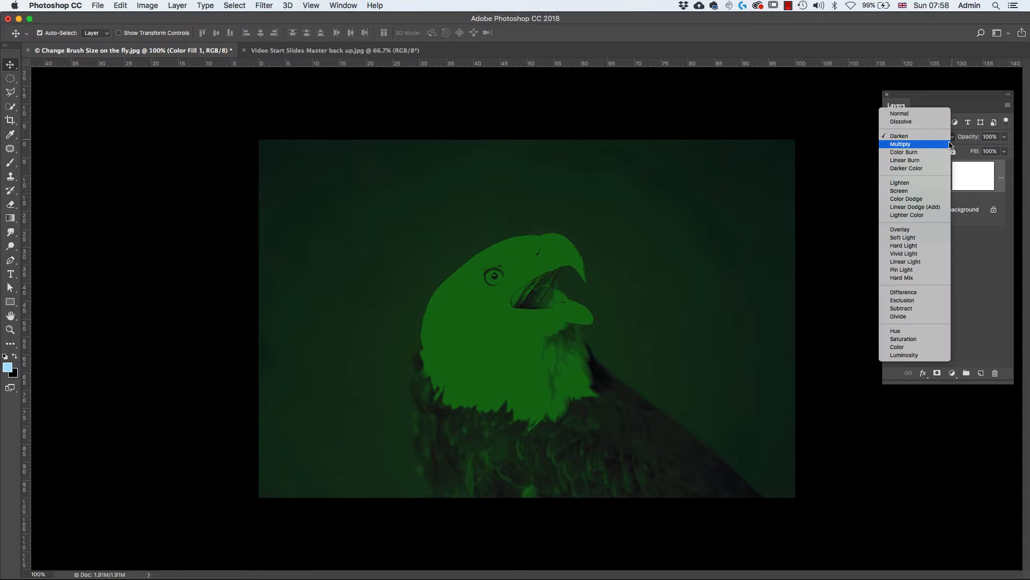
pyautogui.click(900, 182)
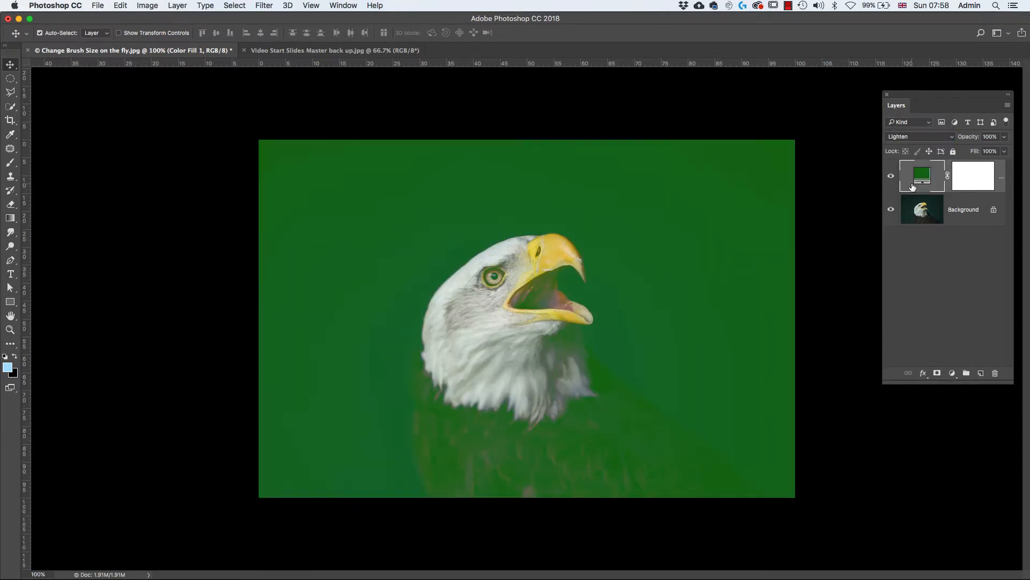
pyautogui.click(919, 136)
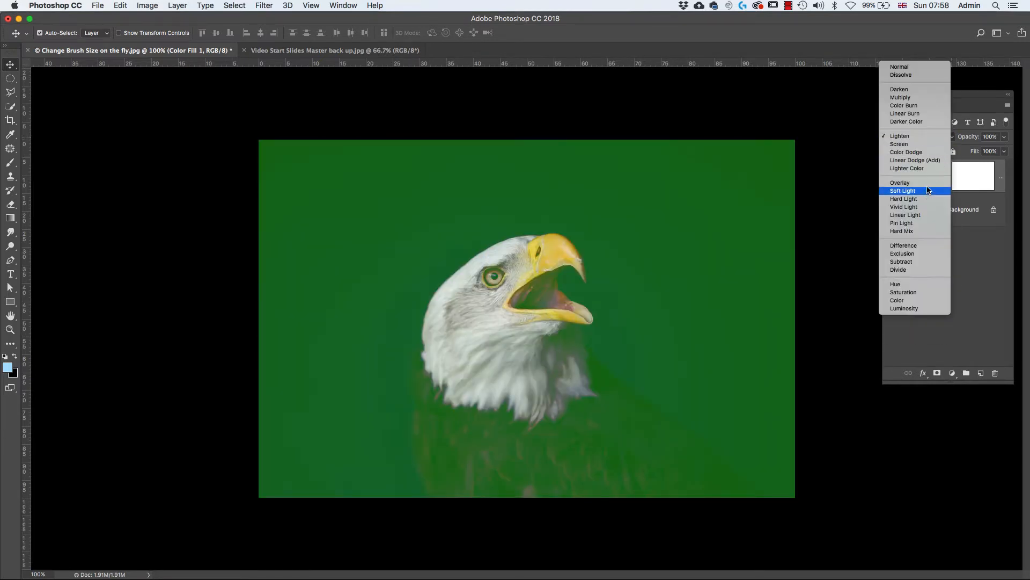
pyautogui.click(899, 183)
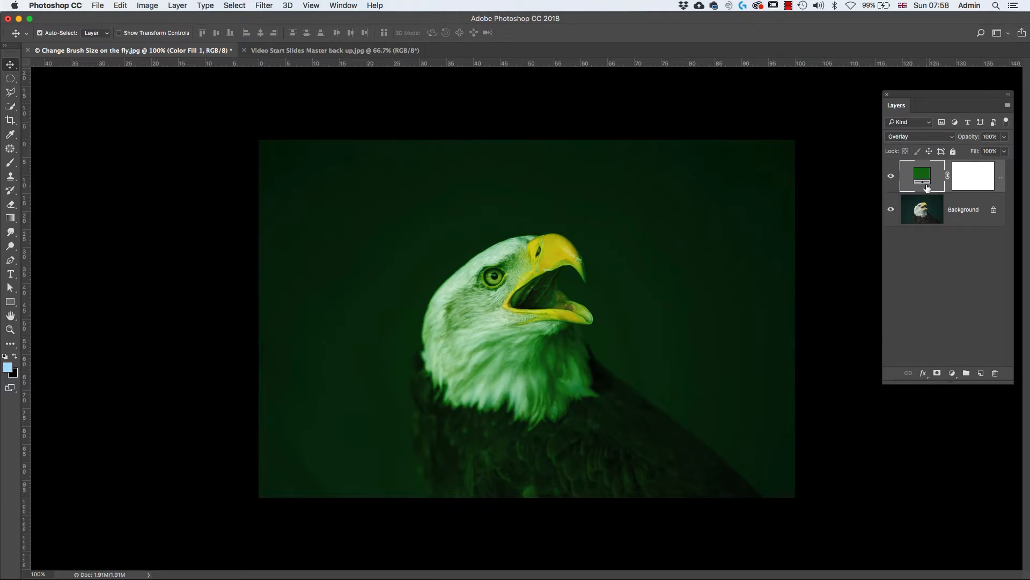
pyautogui.moveTo(875, 194)
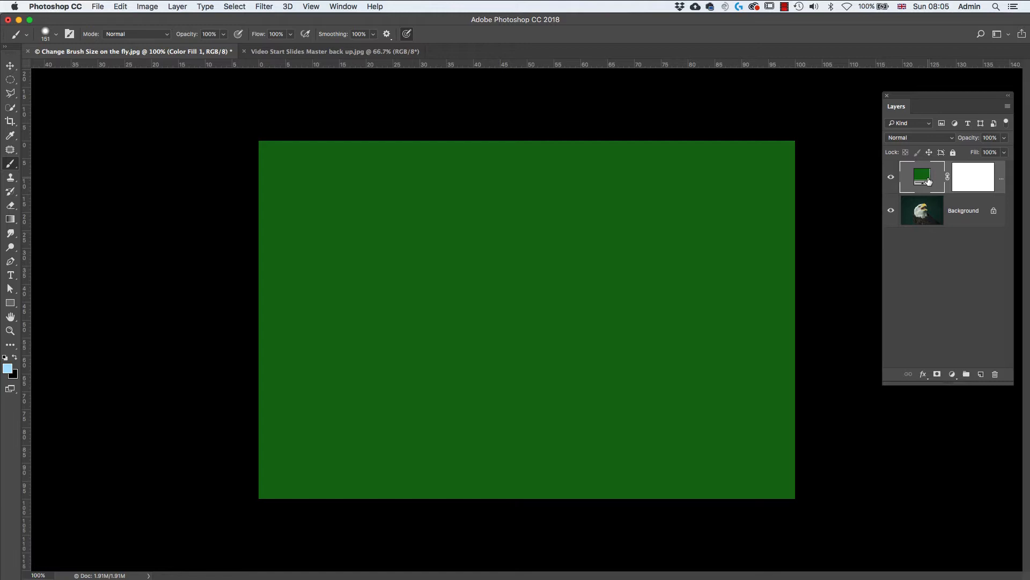
pyautogui.press('shift')
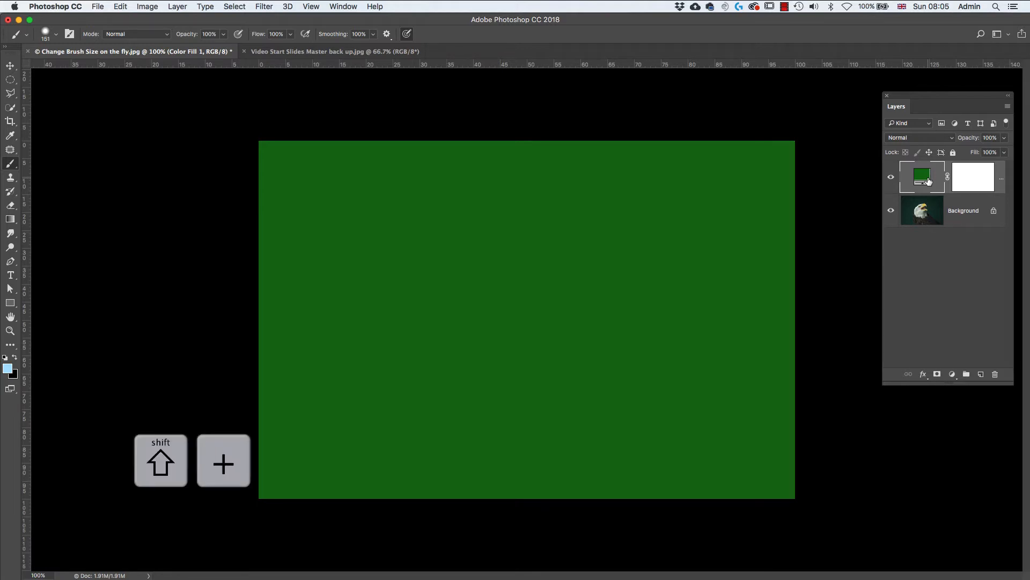
pyautogui.click(135, 33)
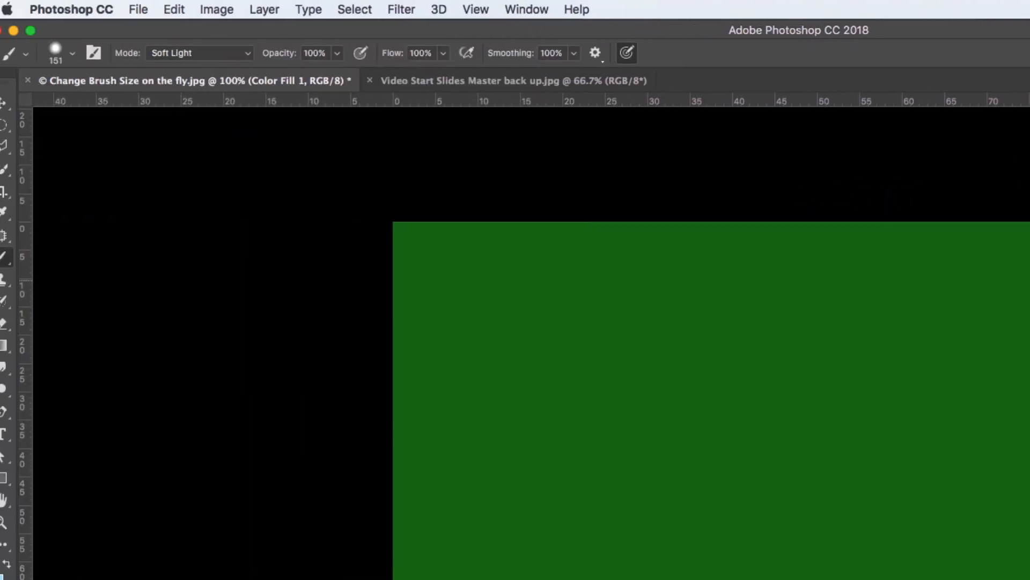
# Step: Cycle the Brush mode through Color Dodge, Soft Light, Linear Light, Lighten, Hard Light, ending on Pin Light, then switch to Move (V)
pyautogui.click(199, 52)
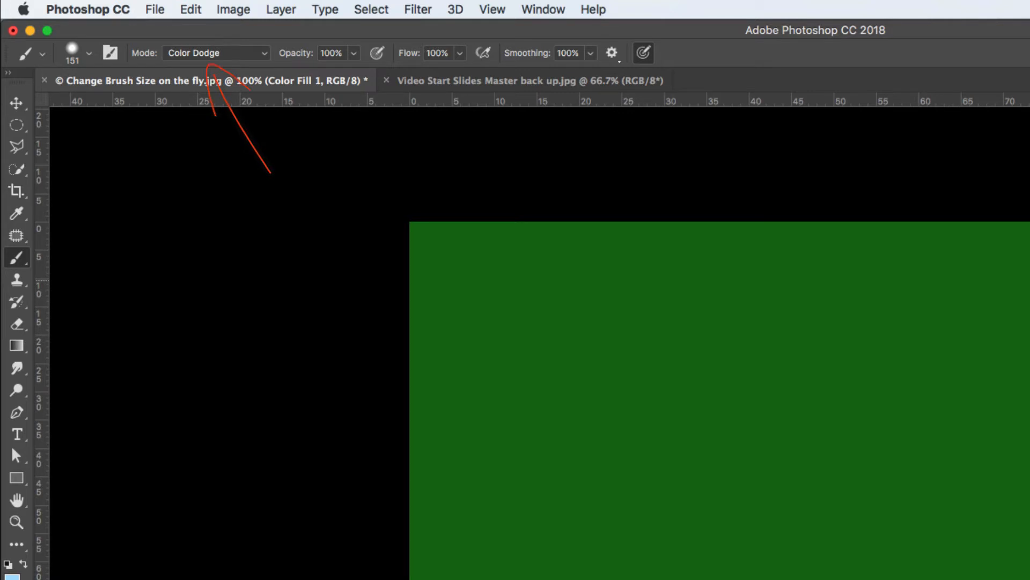
pyautogui.click(214, 53)
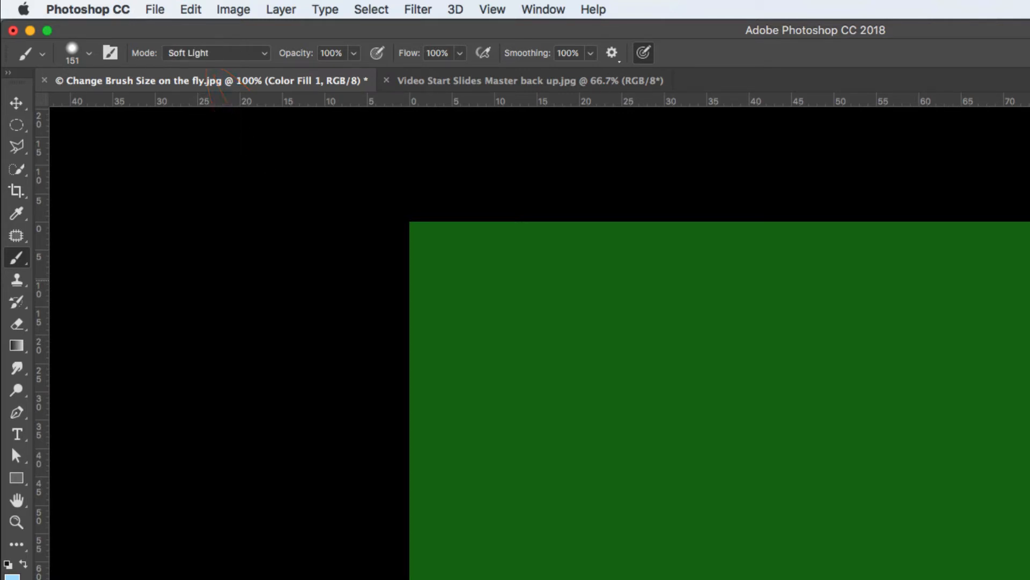
pyautogui.click(215, 53)
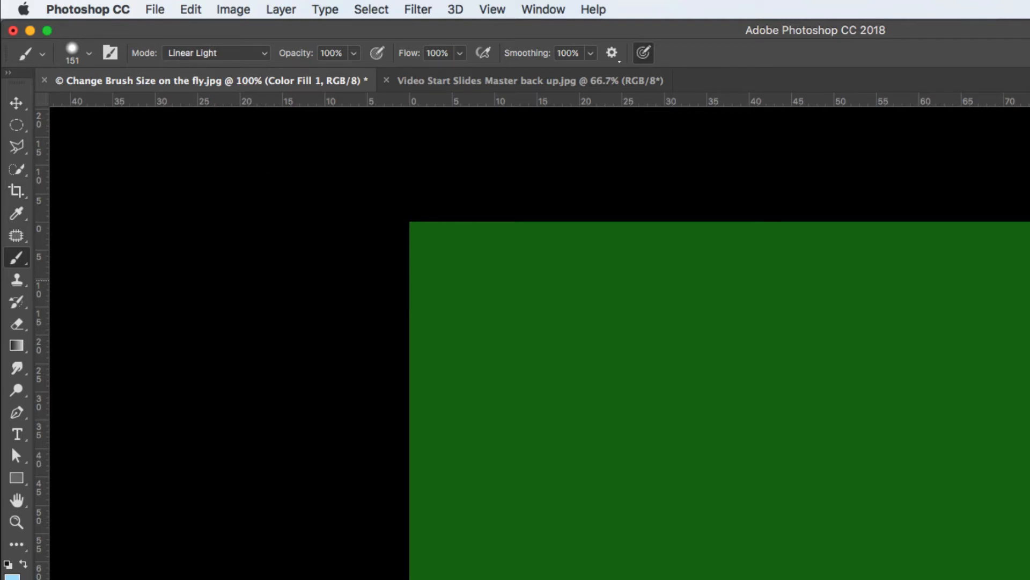
pyautogui.click(215, 52)
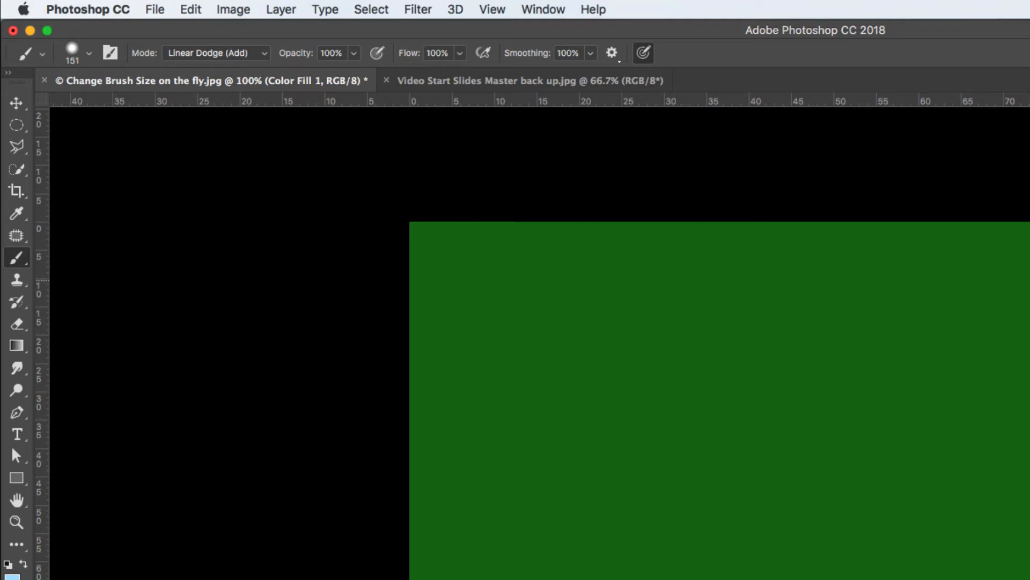
pyautogui.click(215, 52)
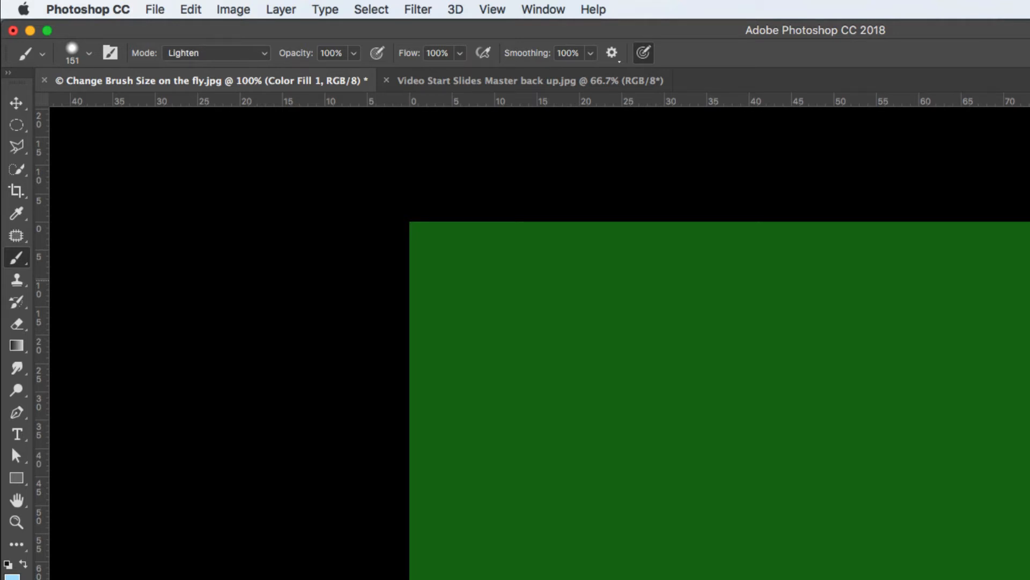
pyautogui.click(216, 53)
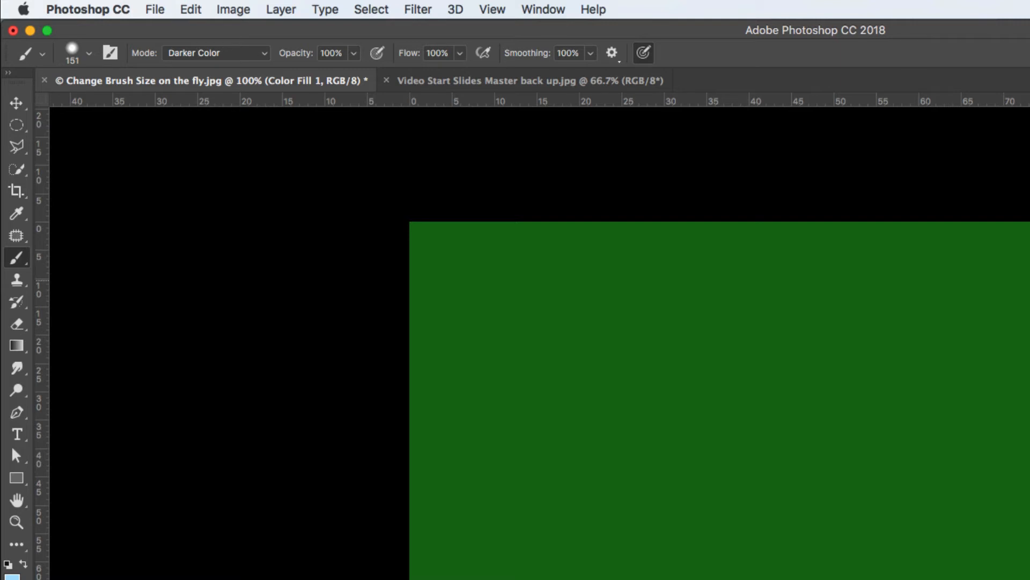
pyautogui.click(215, 52)
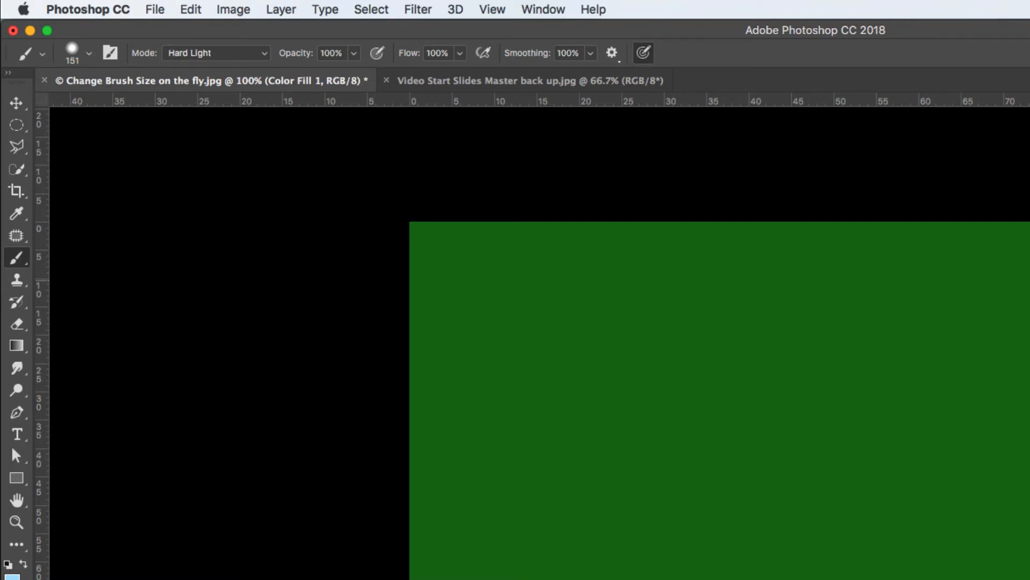
pyautogui.click(215, 52)
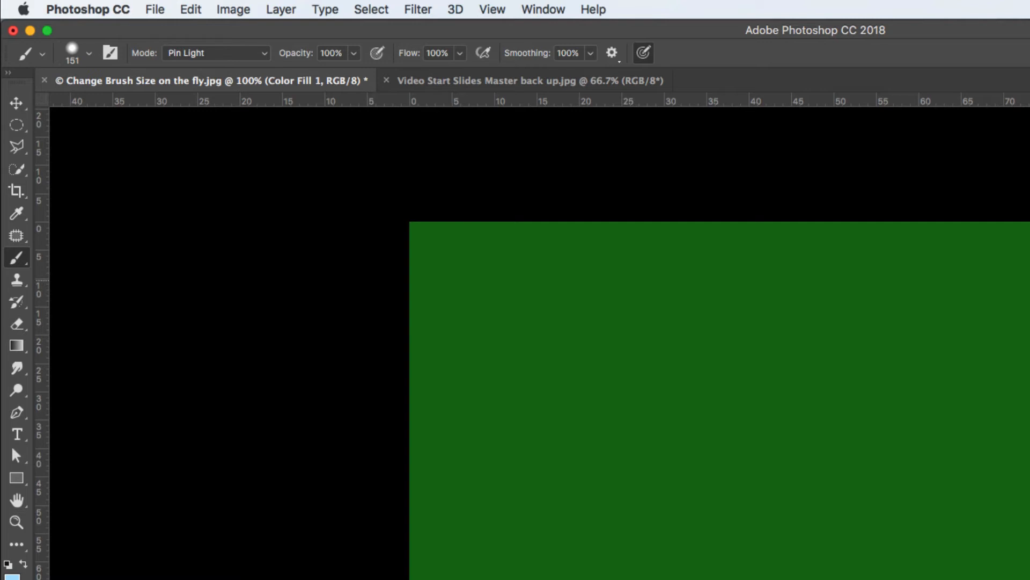
pyautogui.press('v')
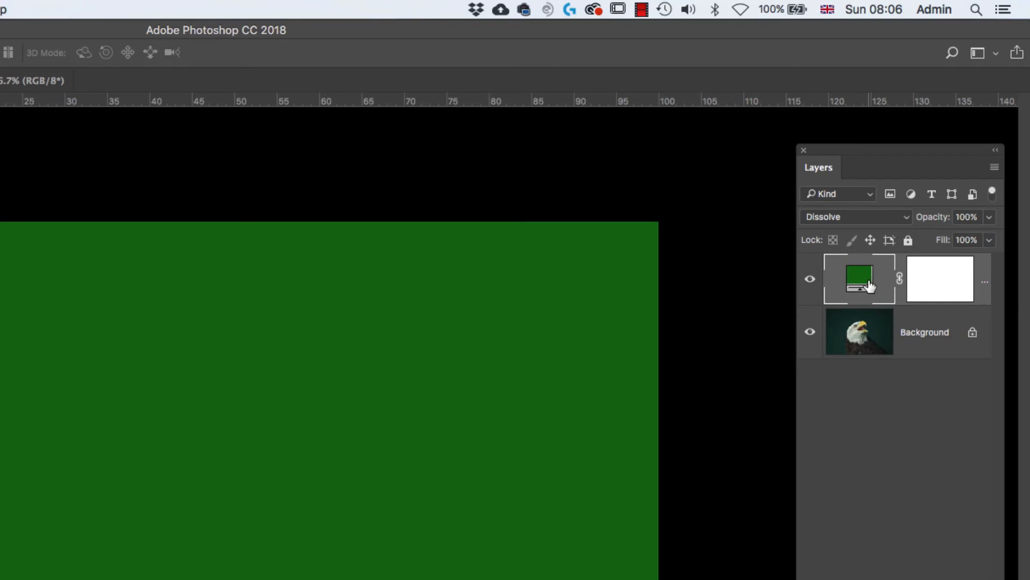
# Step: Select the green Color Fill layer in the Layers panel
pyautogui.click(854, 215)
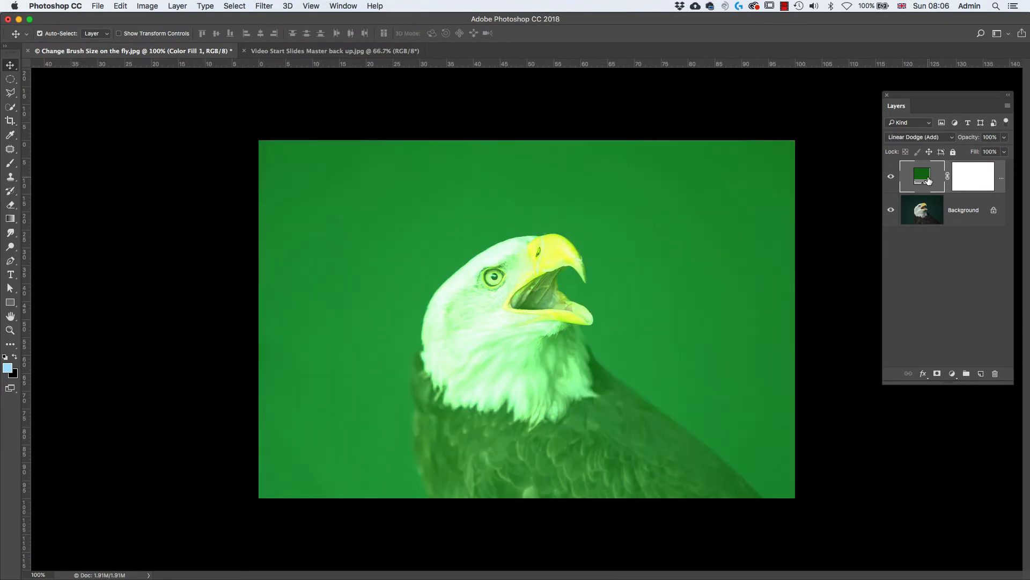
# Step: Cycle the fill layer's blend mode through Color Dodge, Vivid Light, Subtract, Difference, Linear Light, returning to Overlay
pyautogui.click(919, 136)
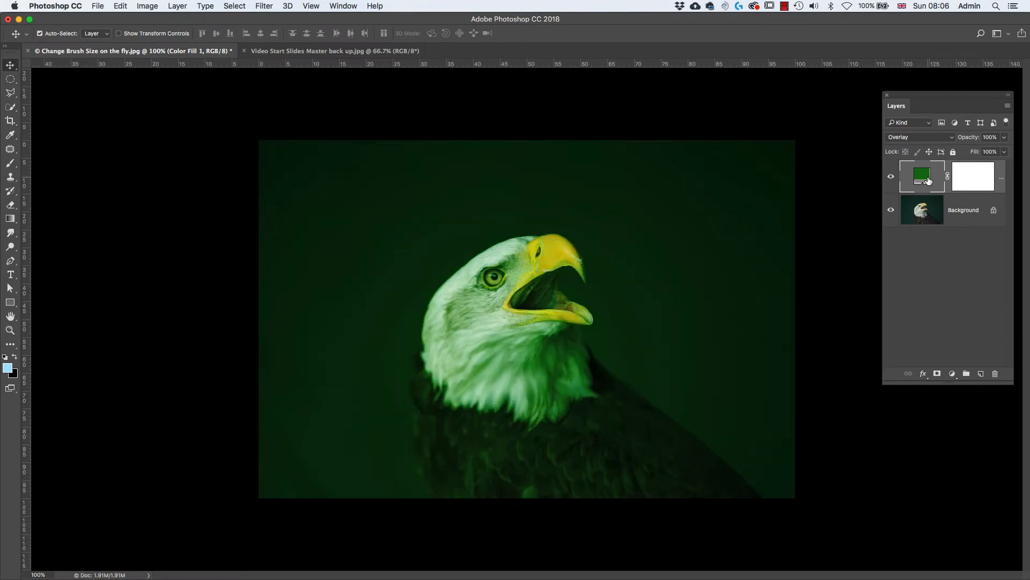
pyautogui.click(920, 136)
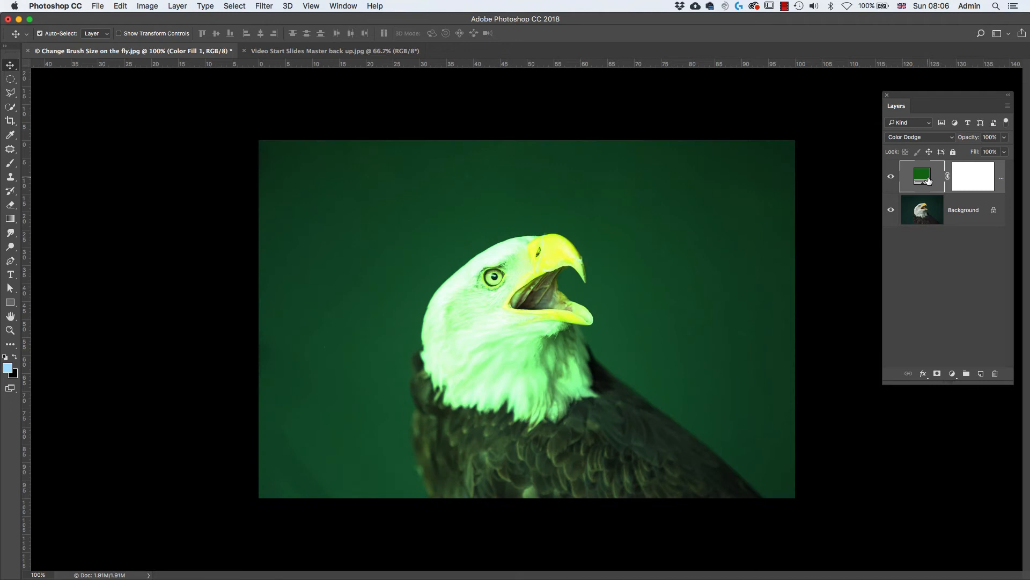
pyautogui.click(920, 137)
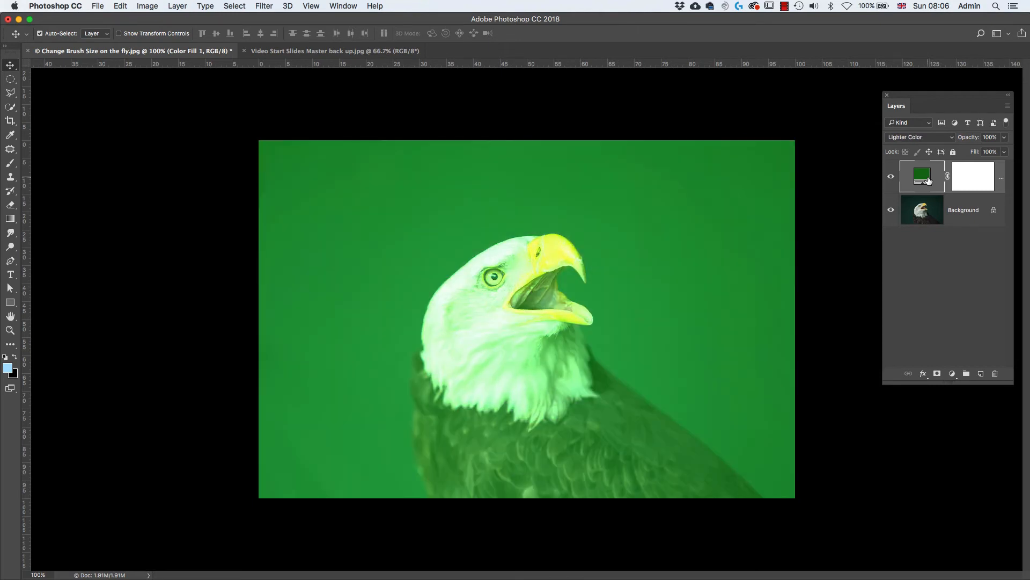
pyautogui.click(919, 136)
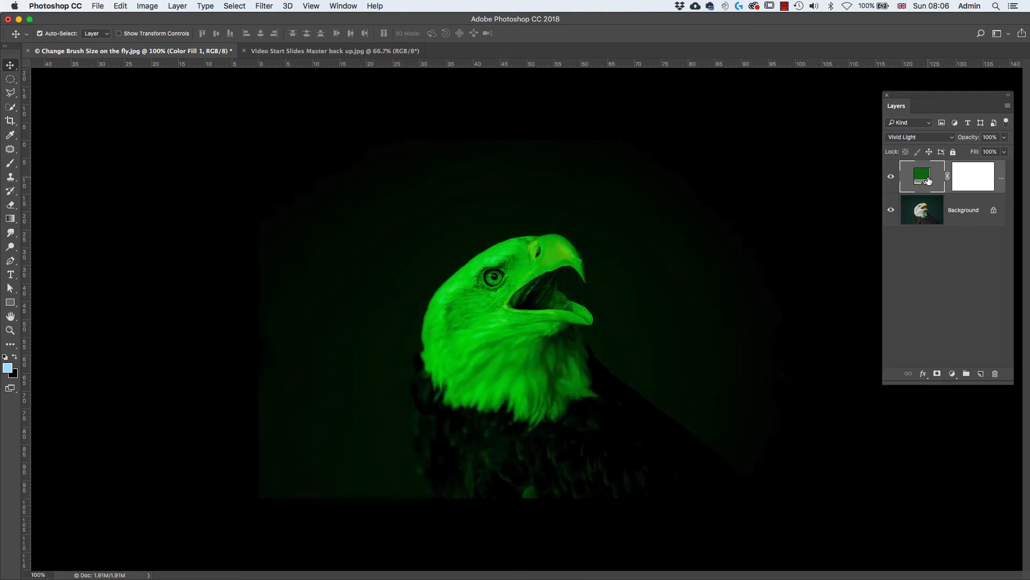
pyautogui.click(918, 136)
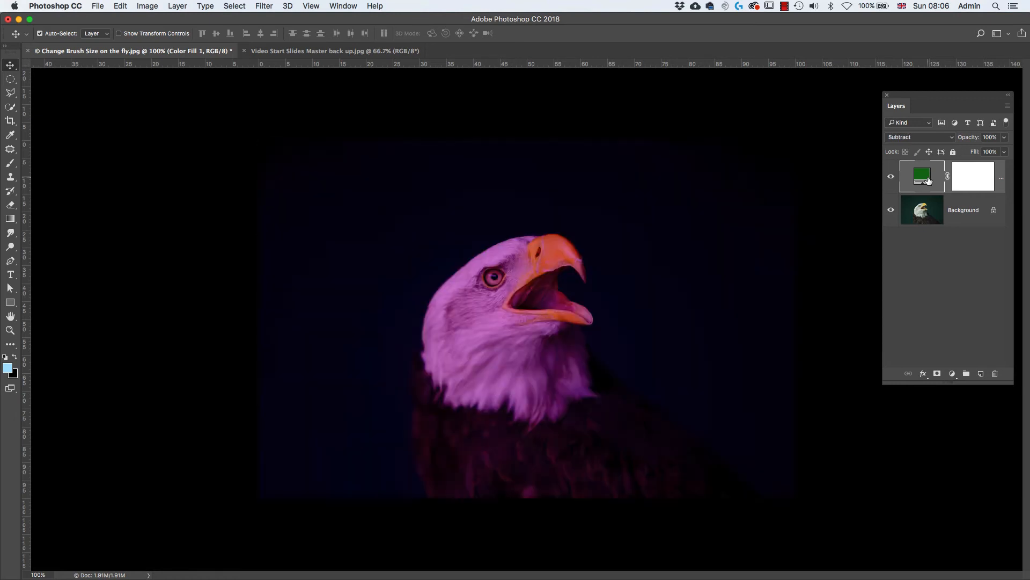
pyautogui.click(920, 137)
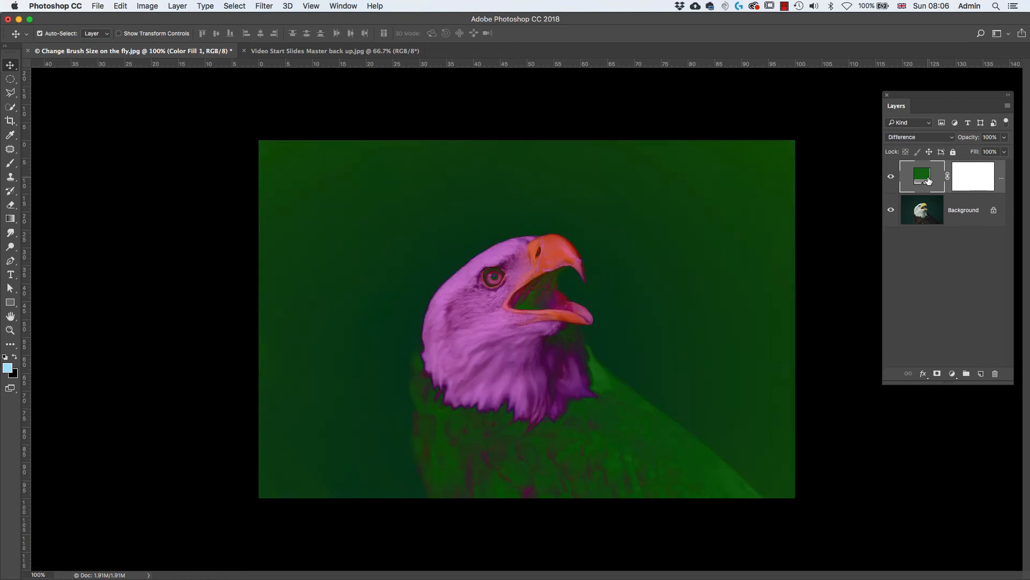
pyautogui.click(919, 136)
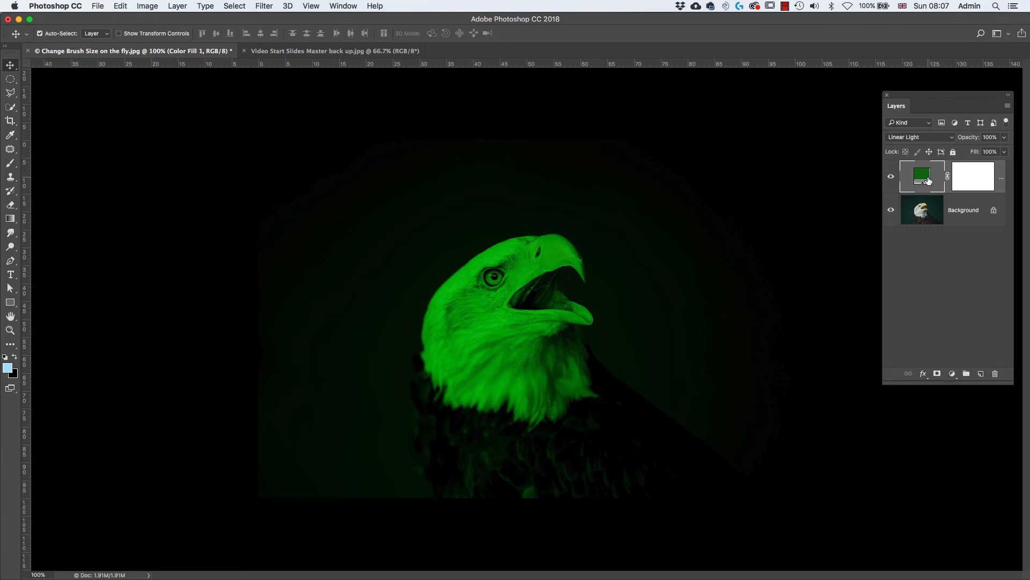
pyautogui.click(920, 136)
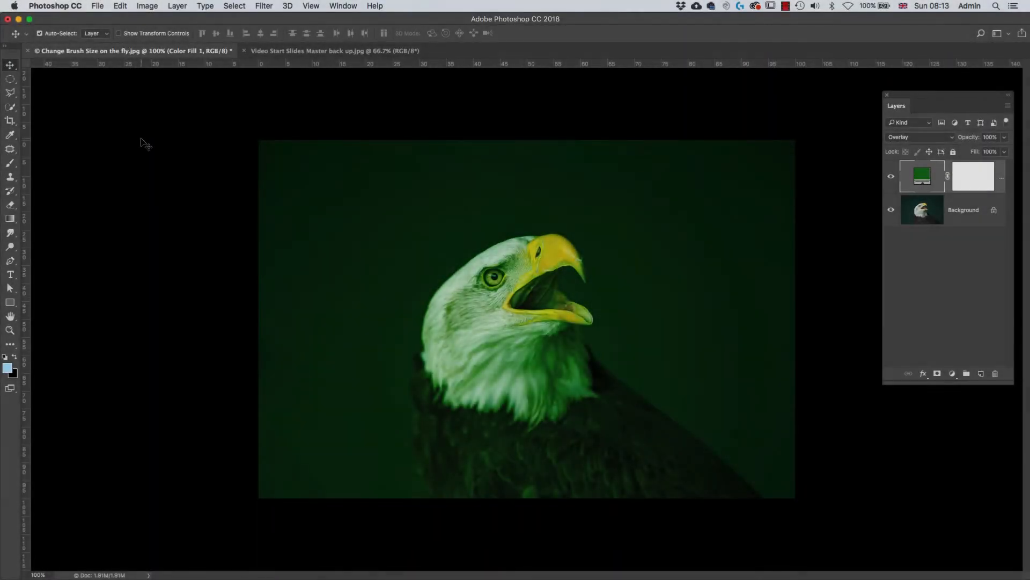